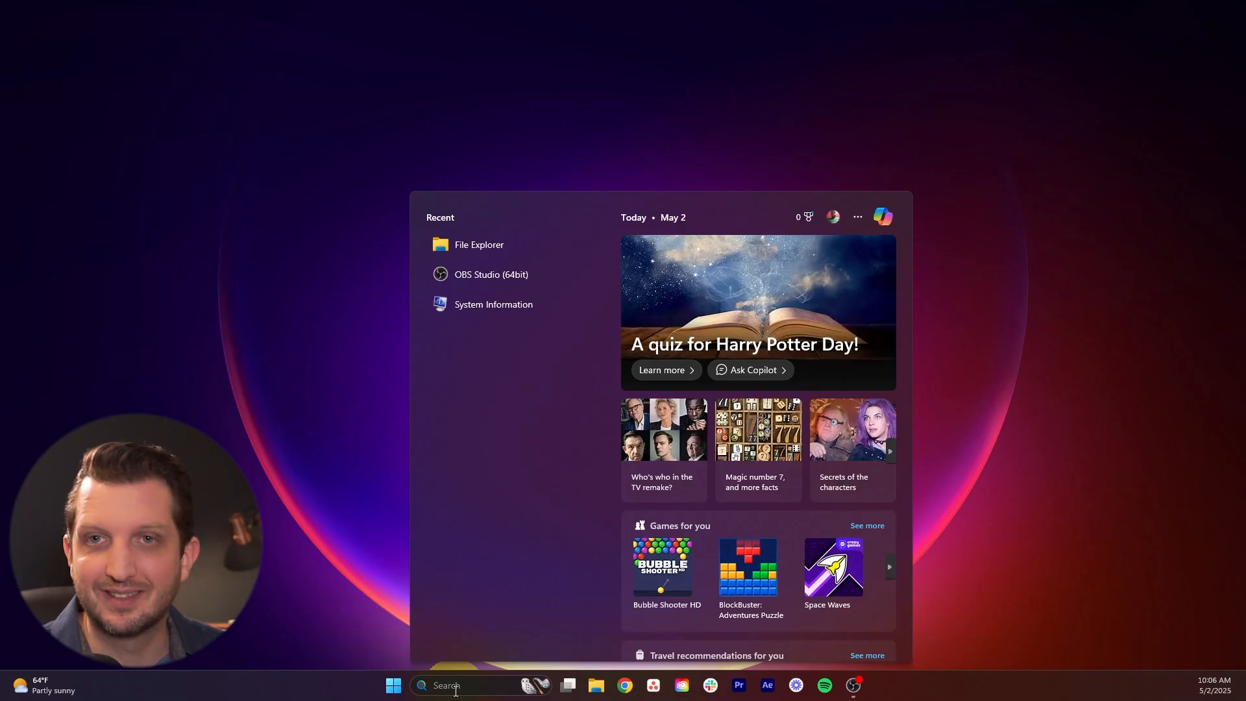
Search for 'system' and launch System Information to view the System Summary.
type("sysytem")
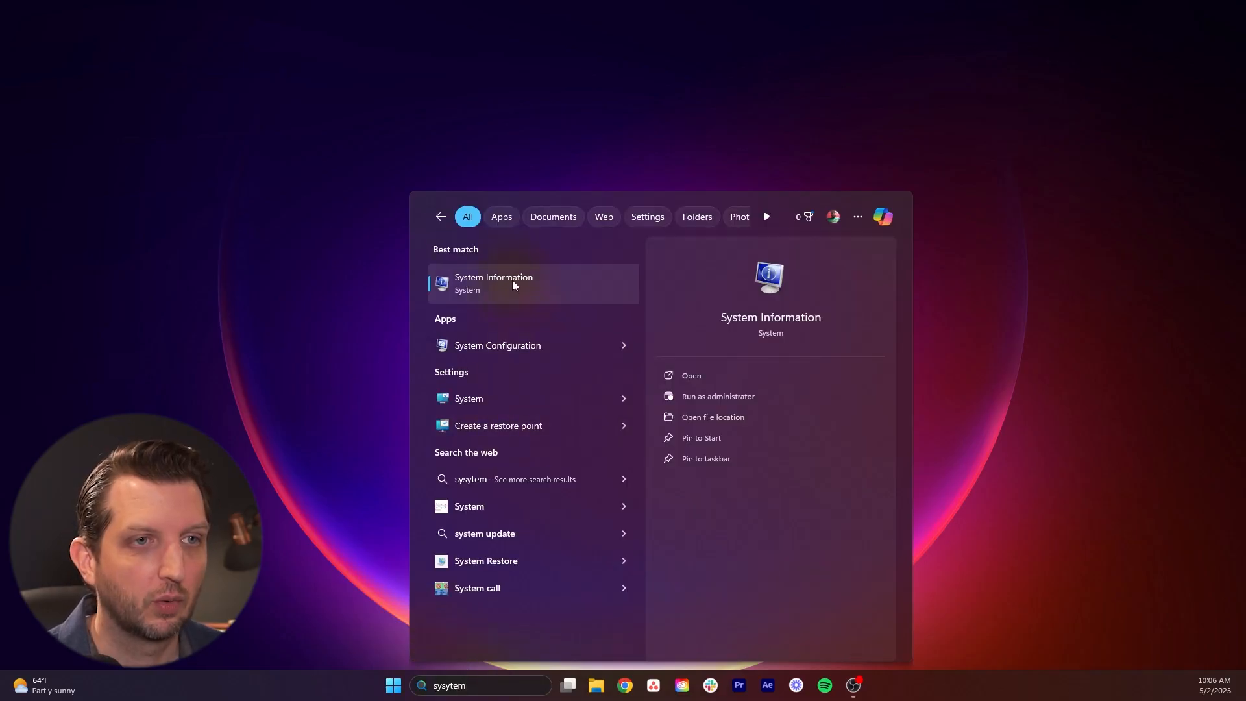
left_click(493, 283)
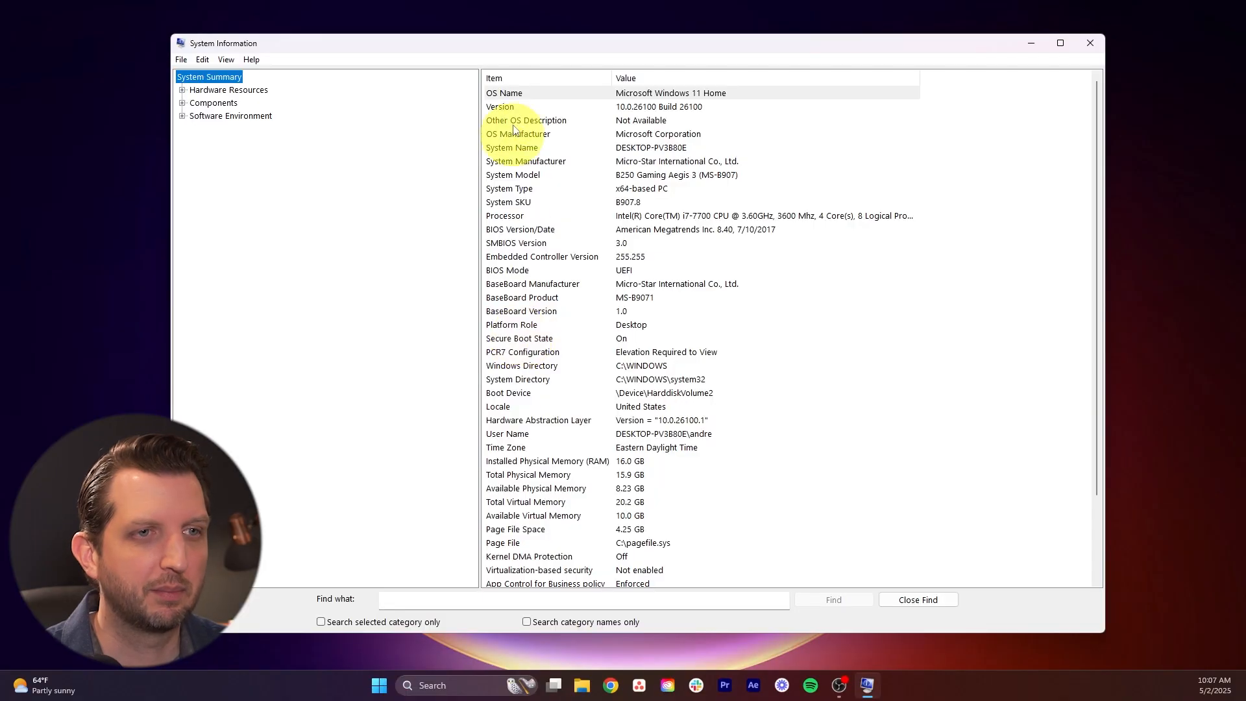
mouse_move(517, 230)
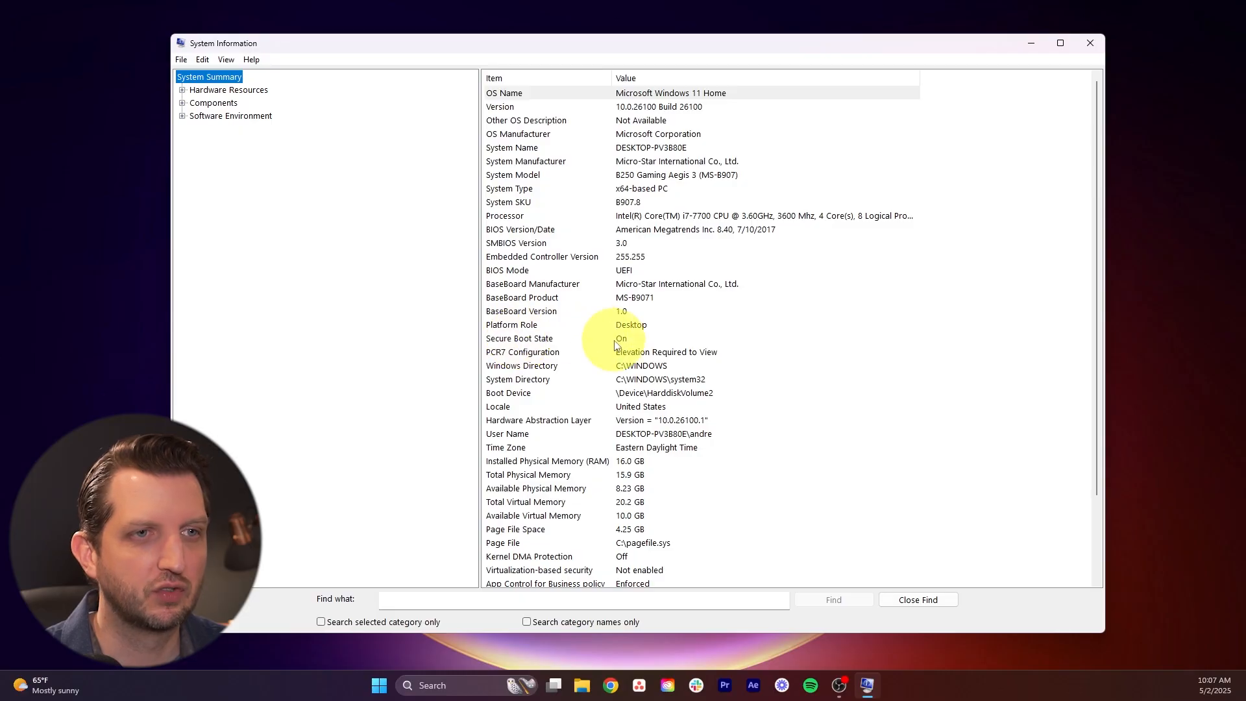
mouse_move(620, 343)
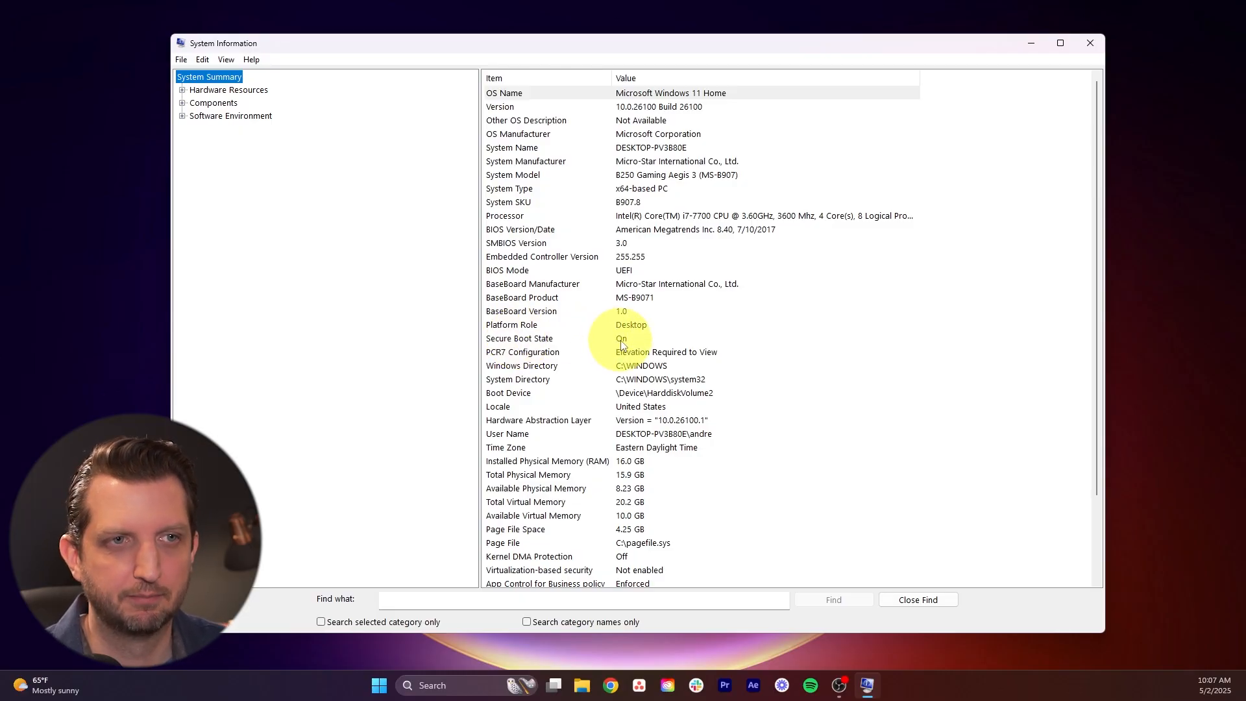
Close System Information and go to Settings, Windows Update, Advanced options.
left_click(1090, 42)
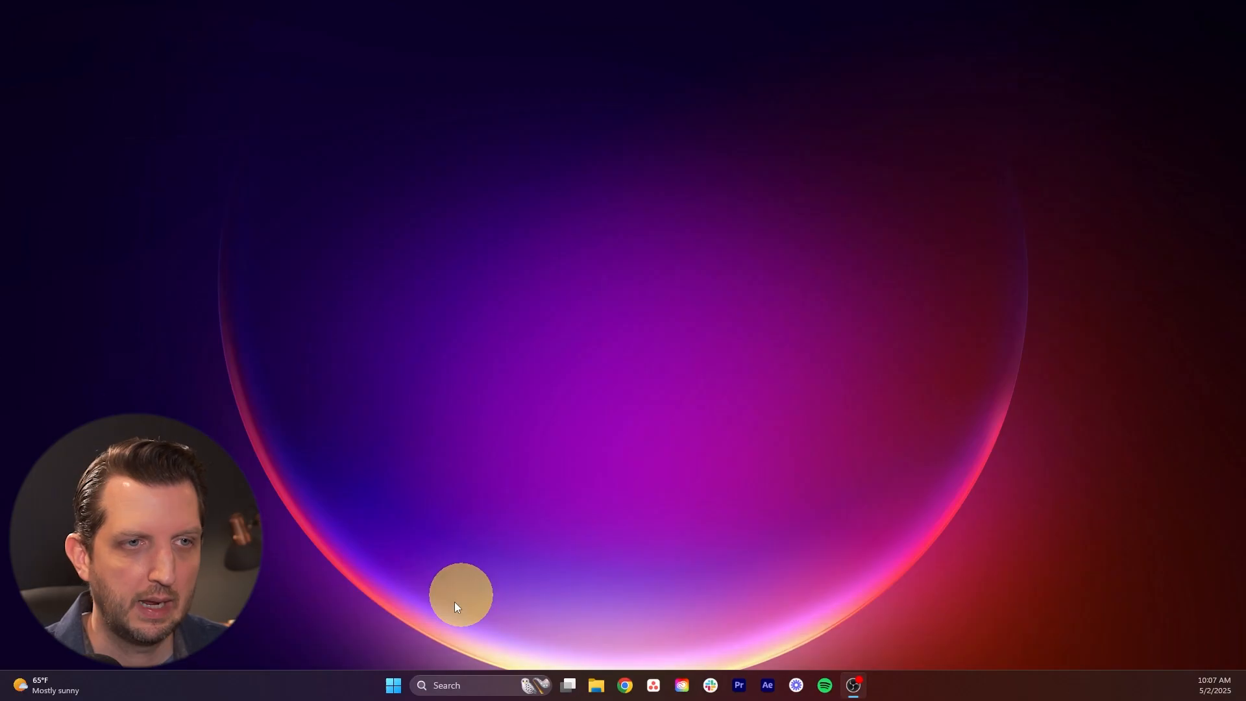
left_click(393, 685)
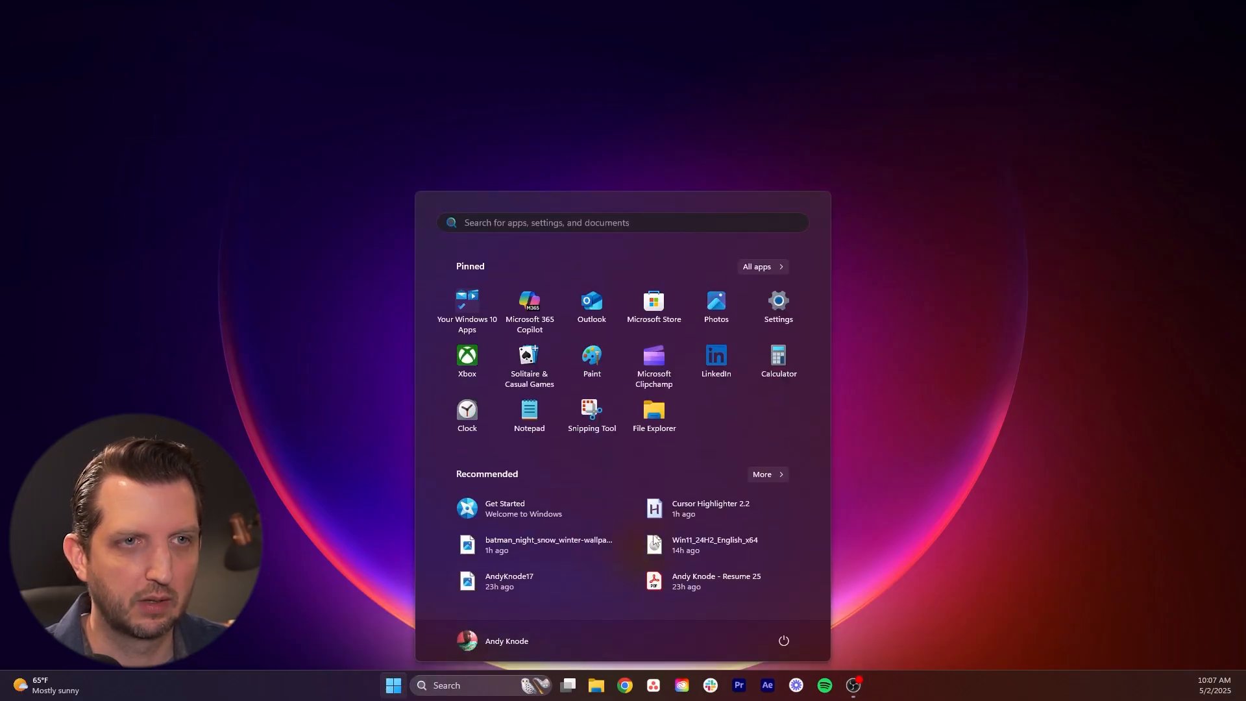
left_click(777, 306)
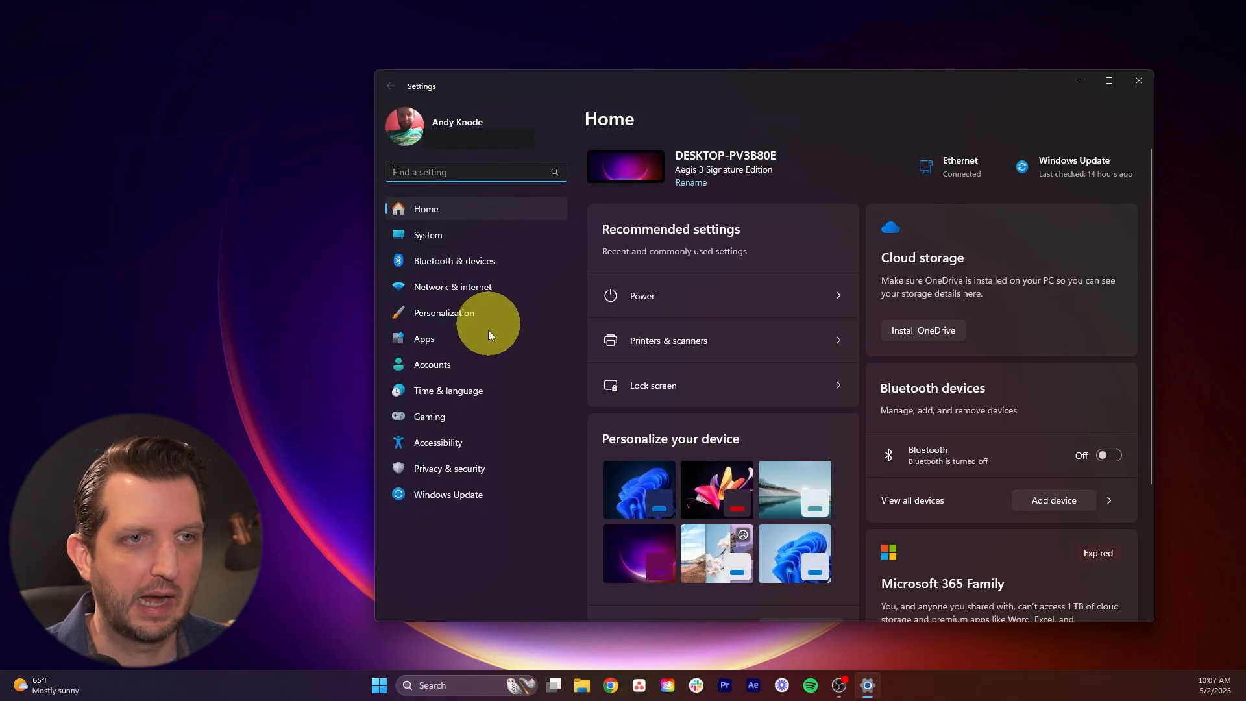
left_click(447, 494)
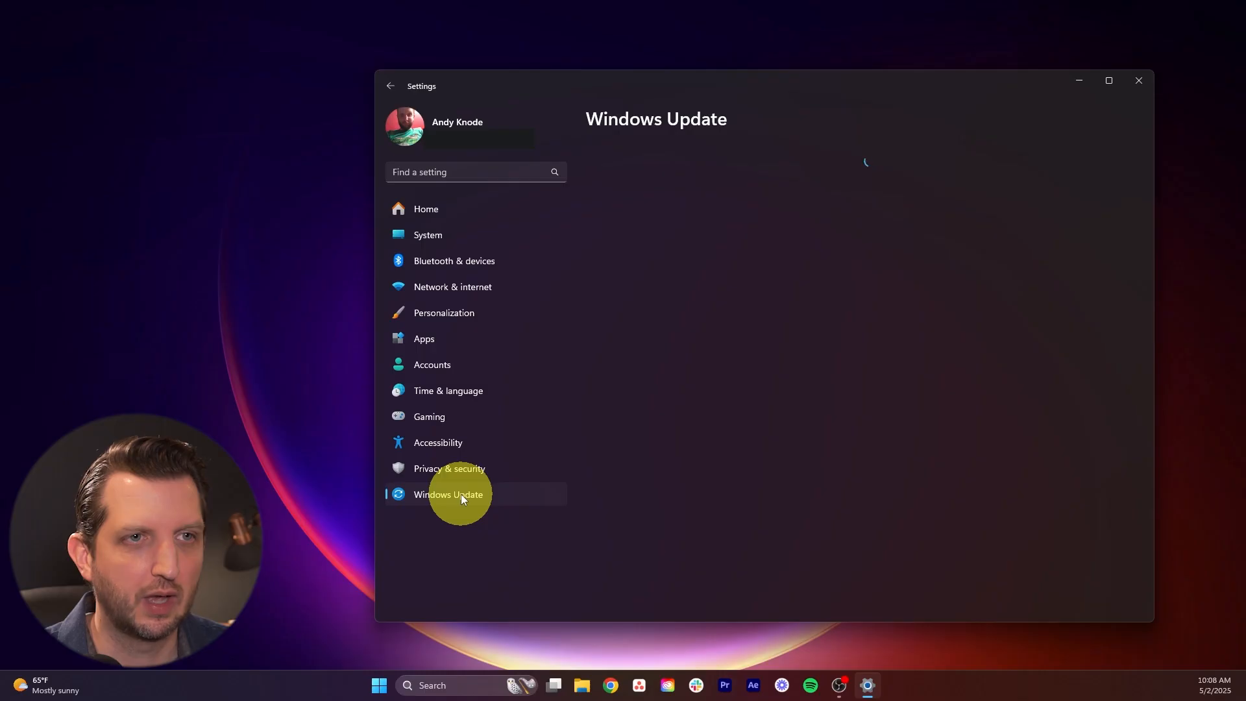
left_click(447, 495)
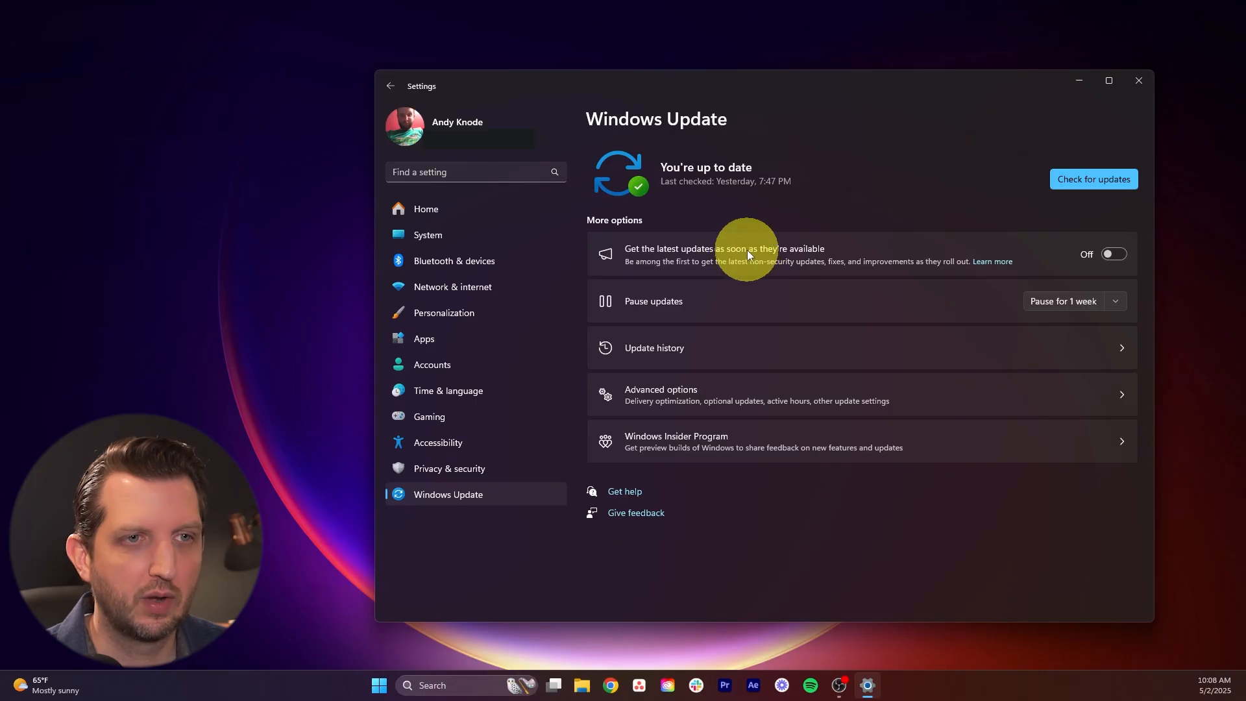
left_click(660, 394)
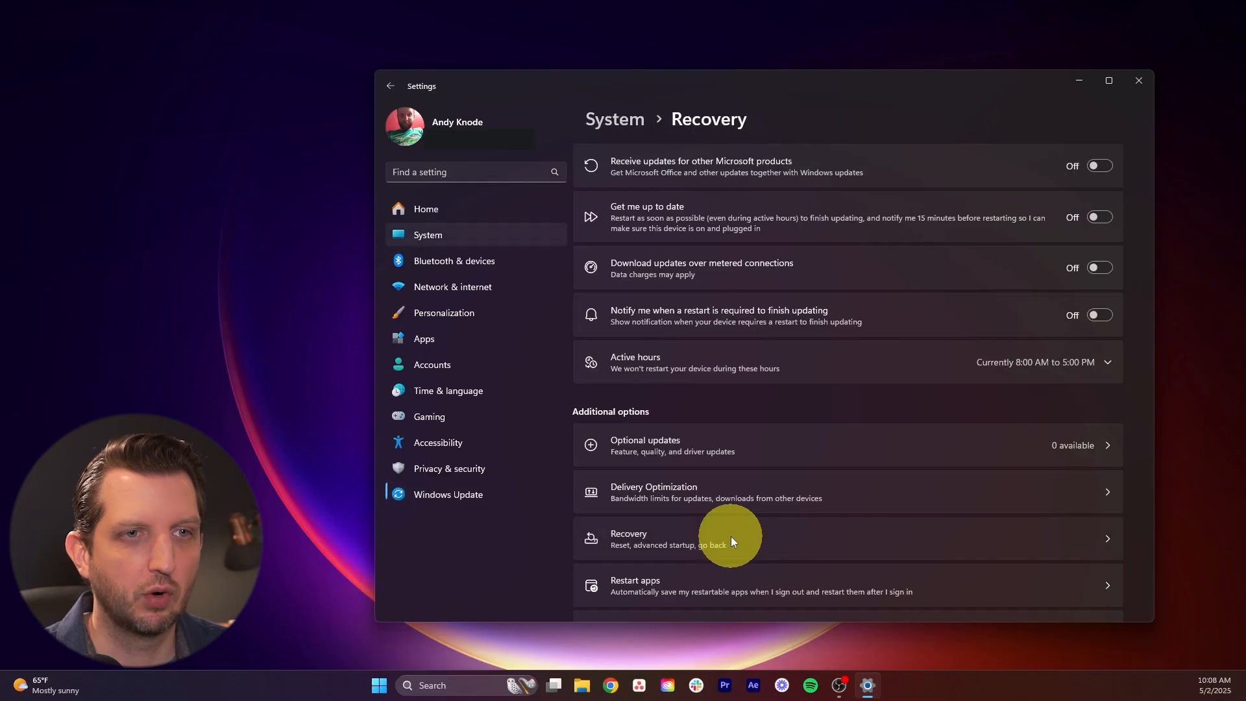
Open Recovery and choose Restart now for Advanced startup.
left_click(715, 539)
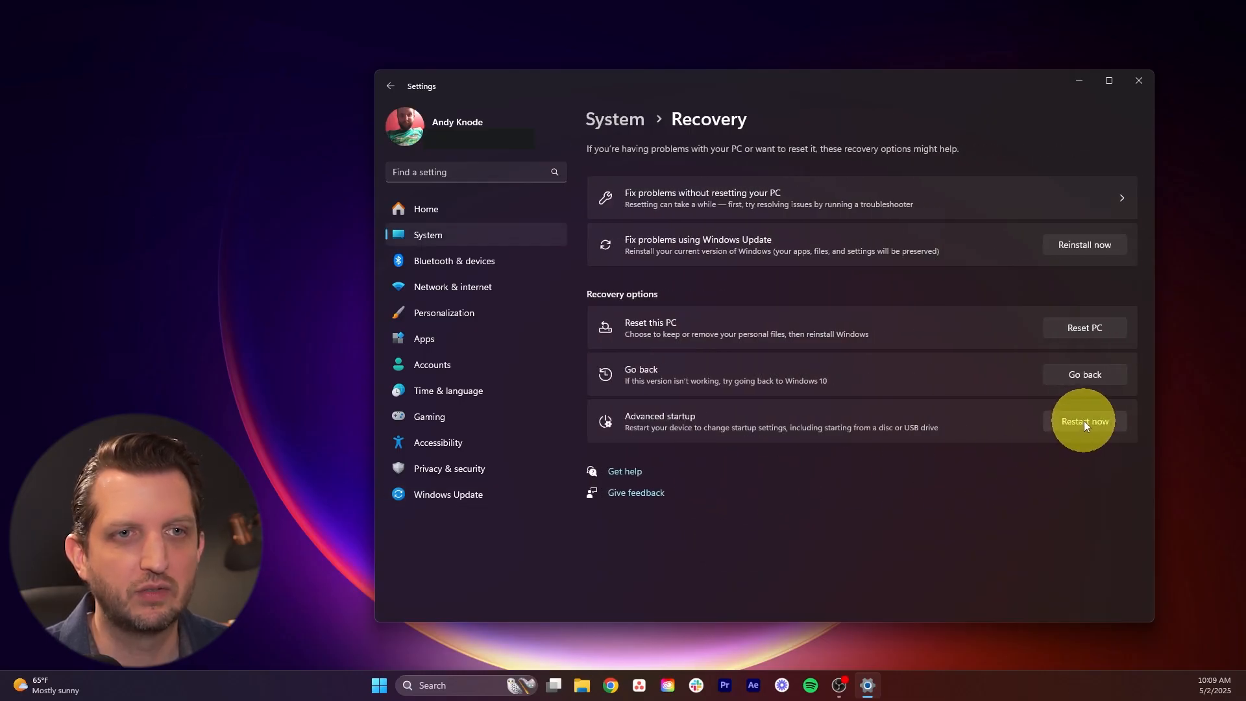
left_click(1084, 421)
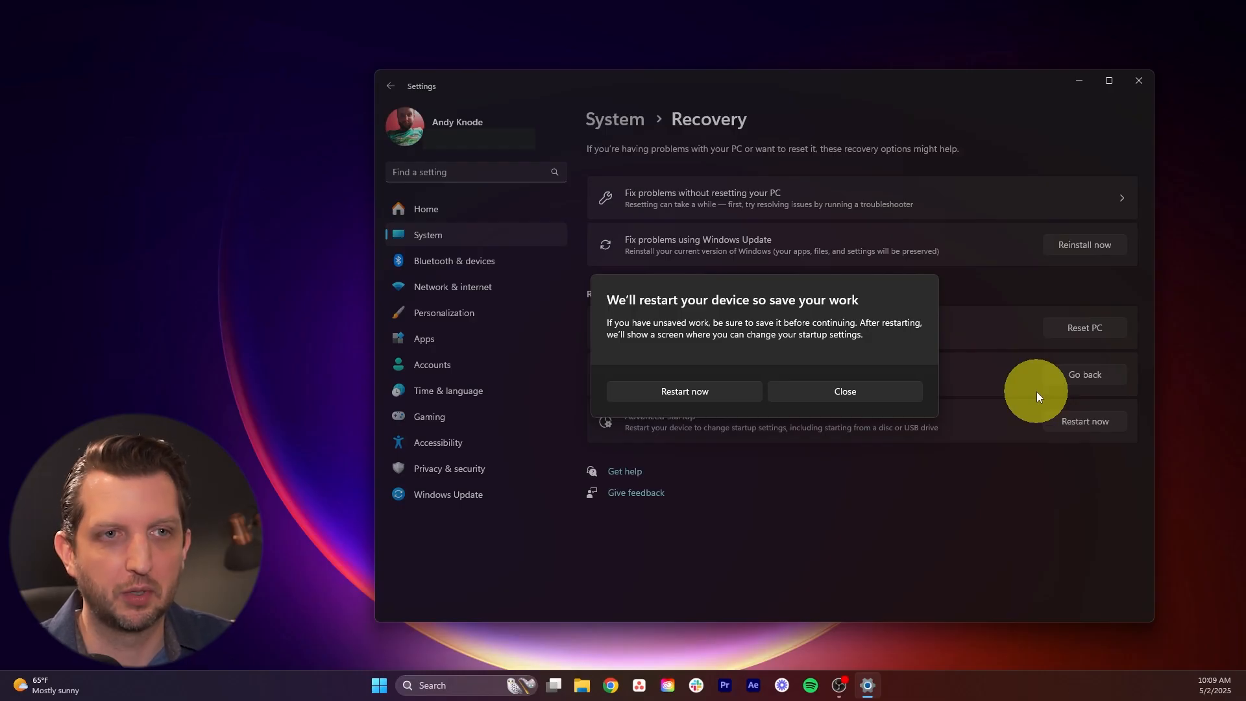
mouse_move(1080, 545)
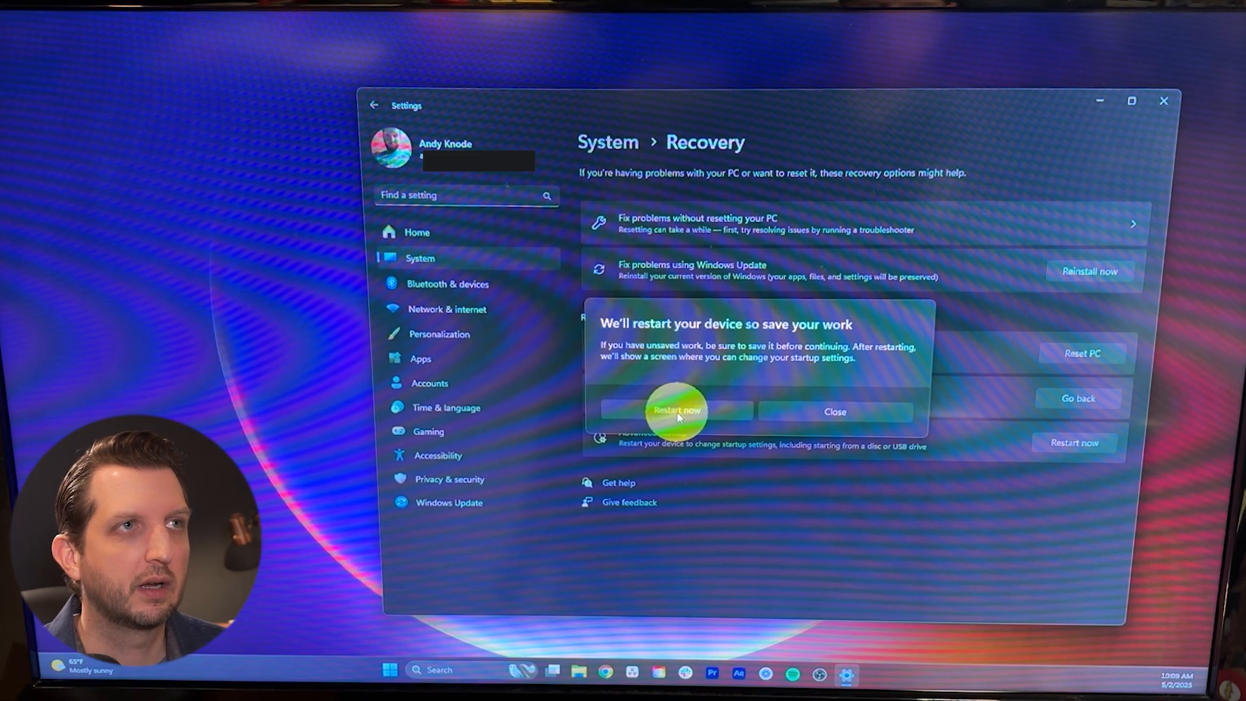
Confirm the restart, then reboot via Advanced options into UEFI Firmware Settings.
left_click(676, 411)
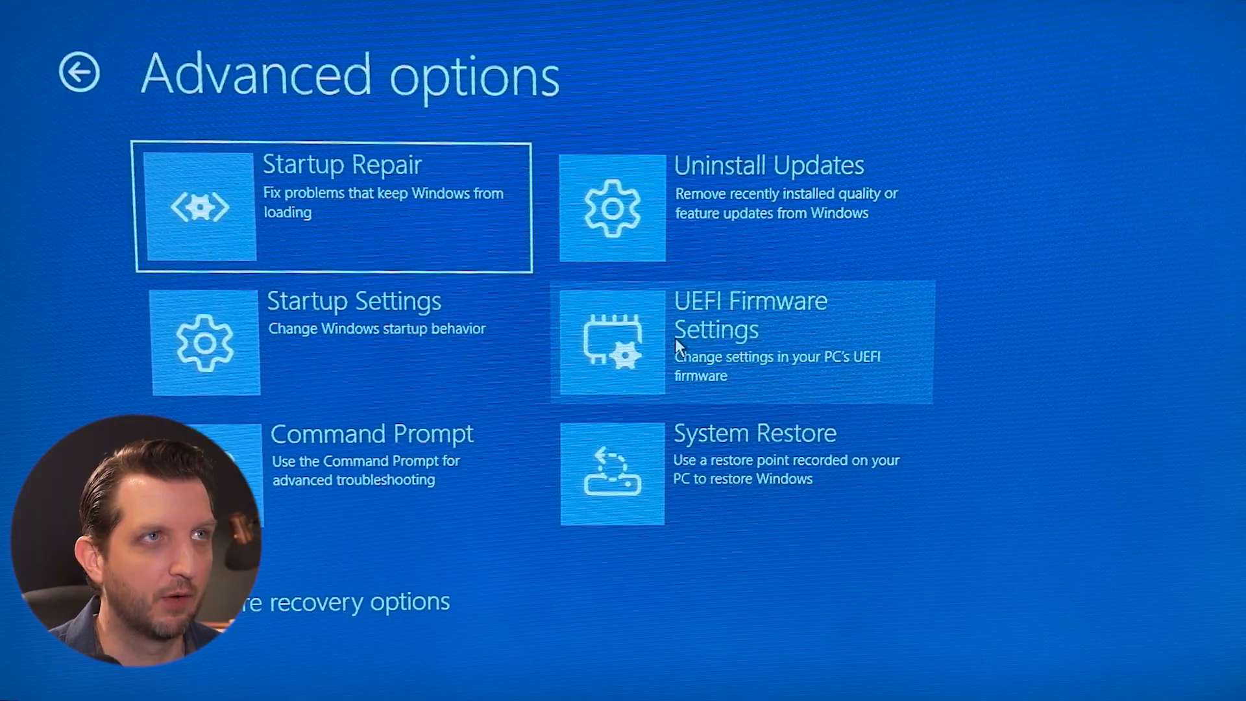
left_click(751, 337)
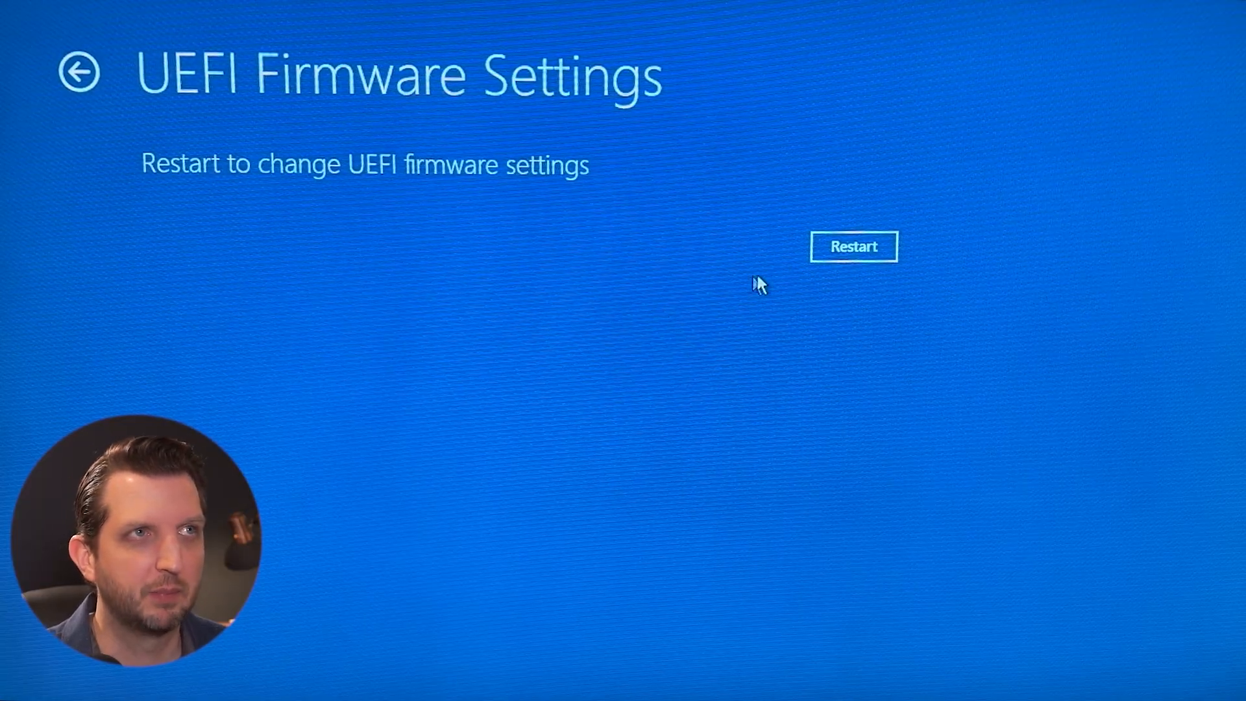
left_click(853, 247)
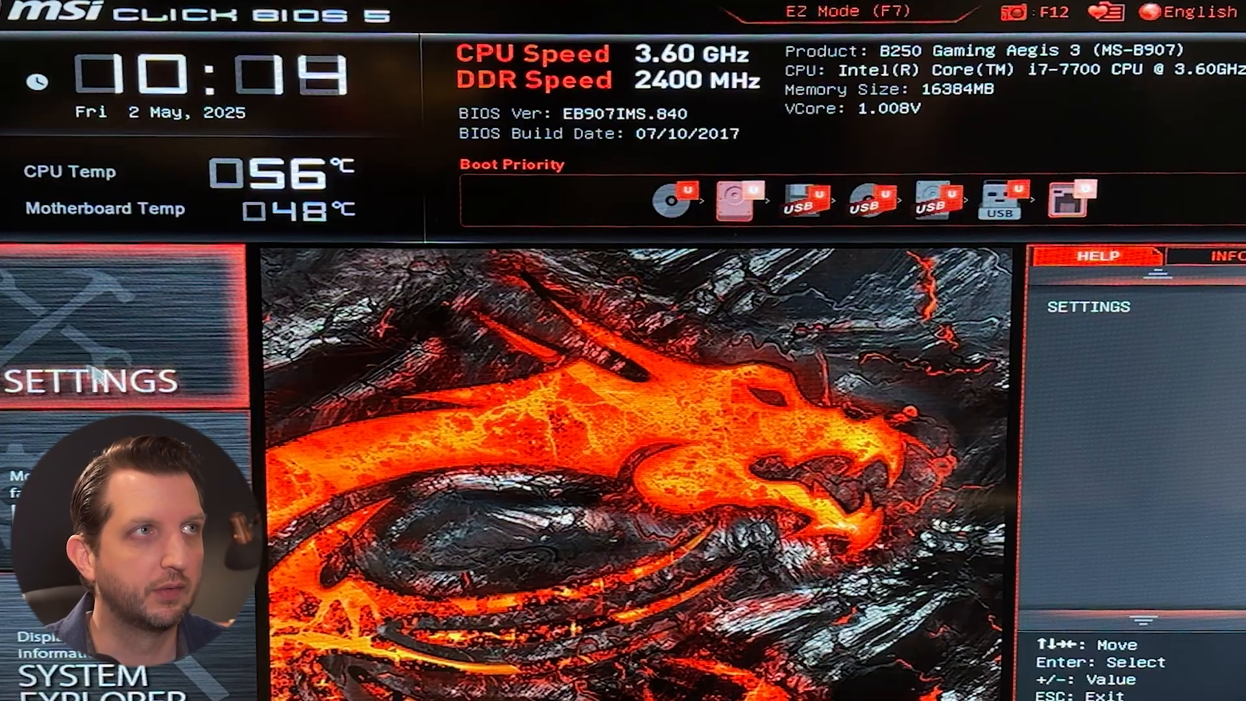
Open the SETTINGS panel in Click BIOS 5's advanced mode.
left_click(91, 377)
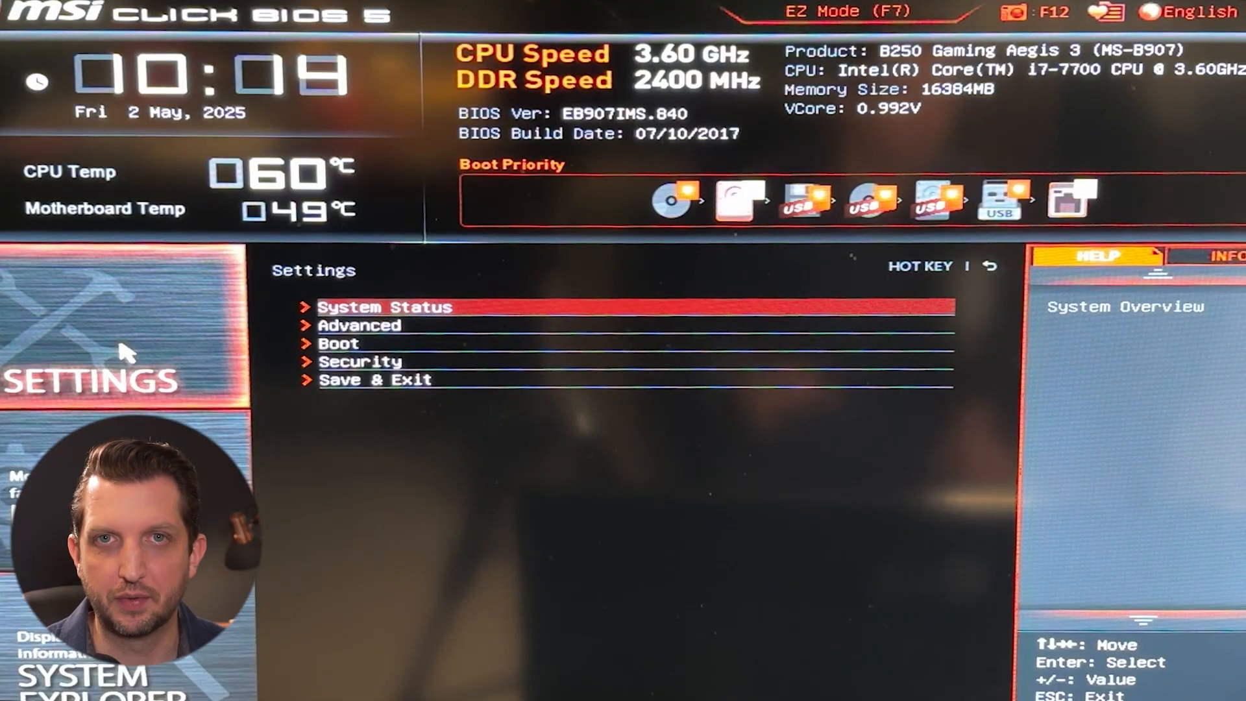
mouse_move(95, 314)
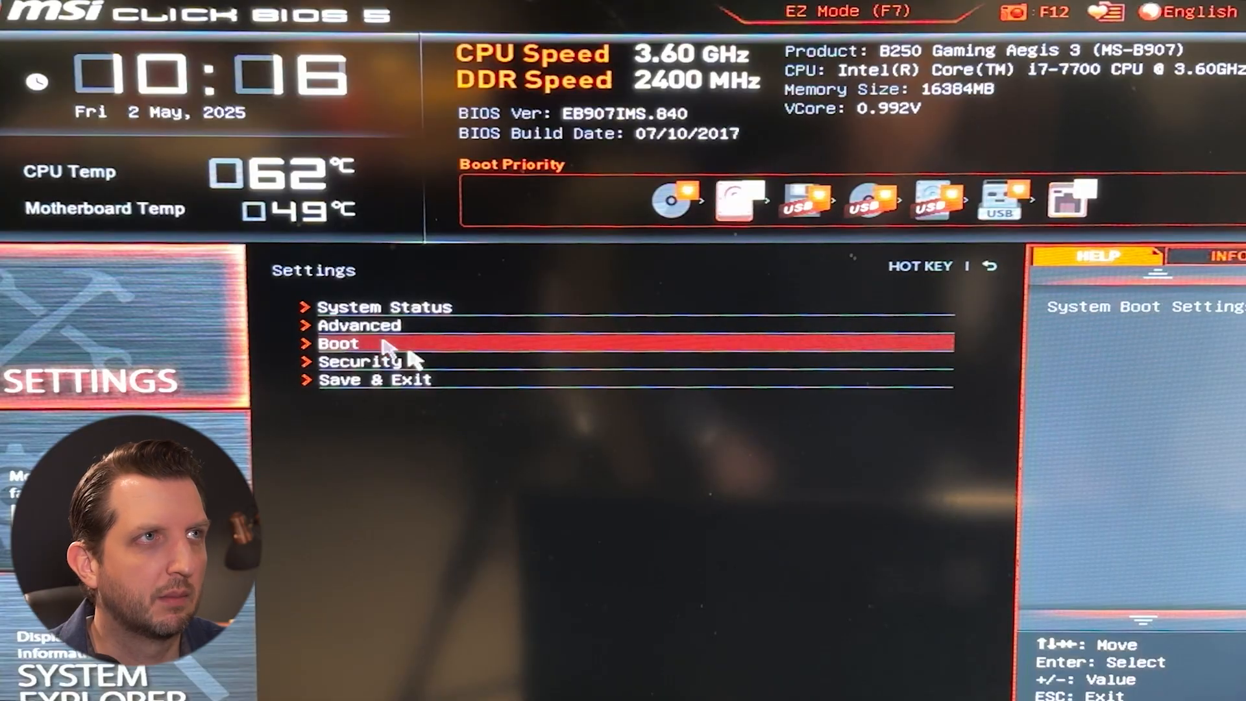
Set Secure Boot Support to Enabled under Advanced > Windows OS Configuration > Secure Boot.
left_click(359, 326)
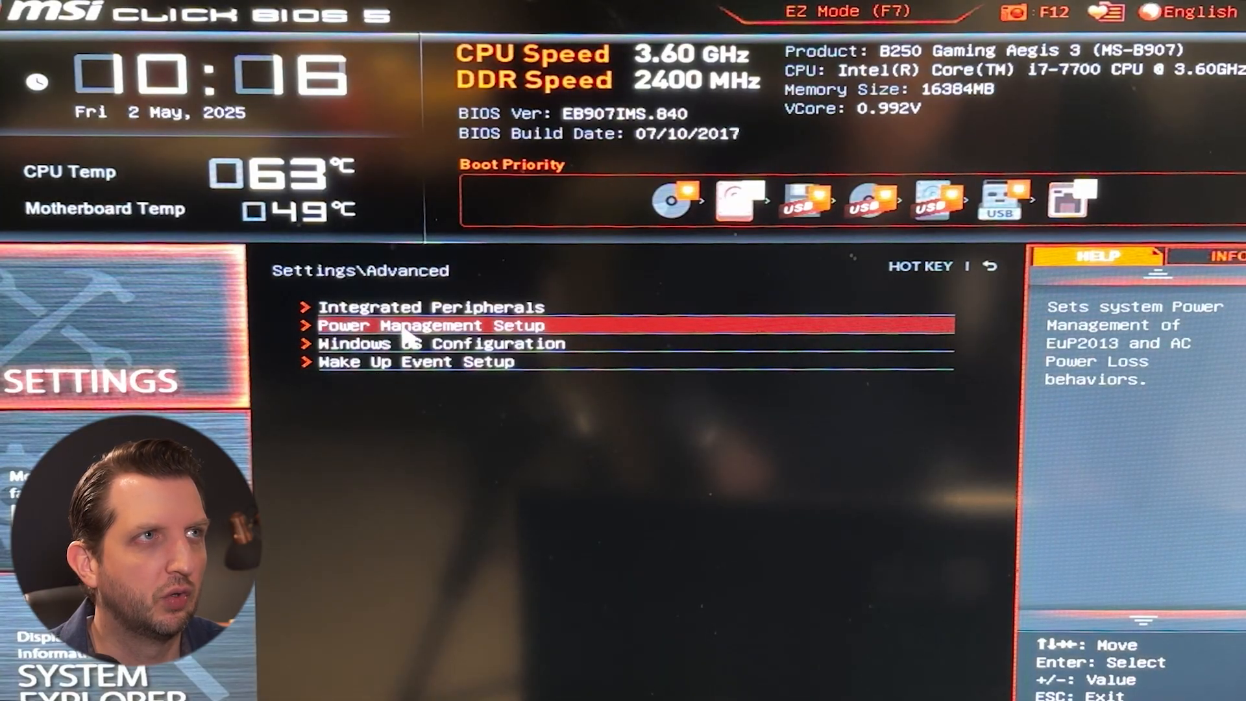
left_click(442, 343)
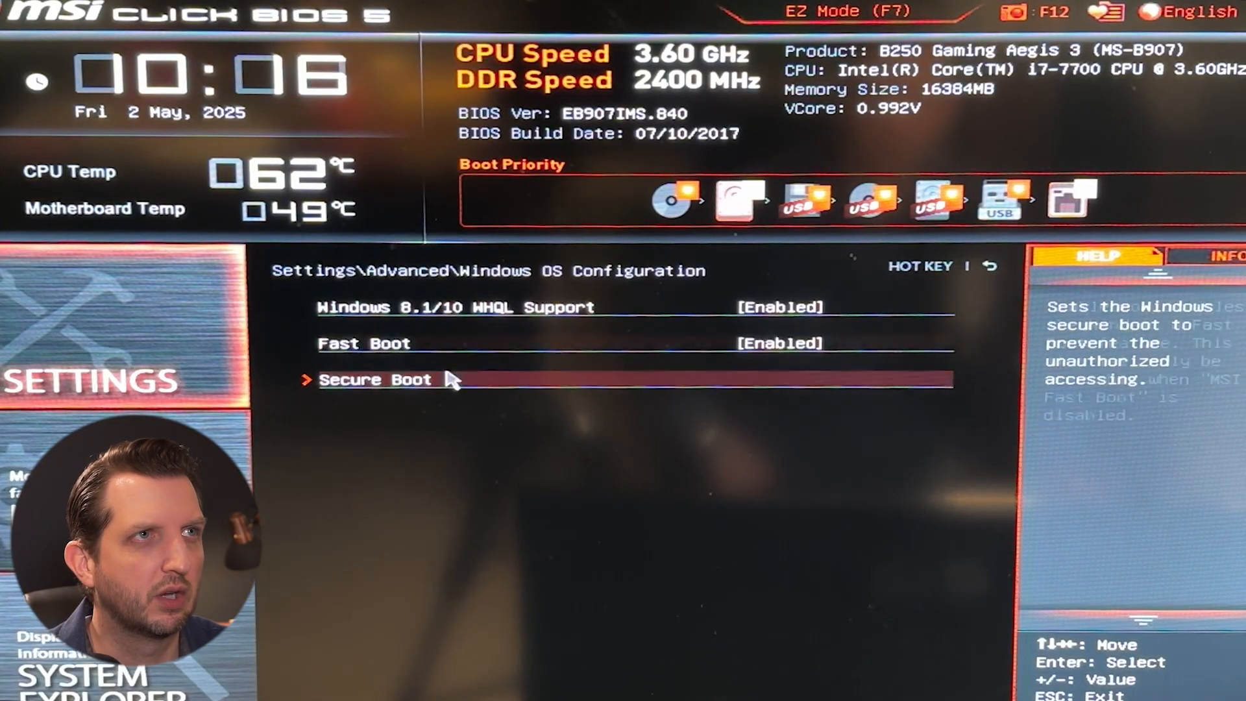
left_click(375, 379)
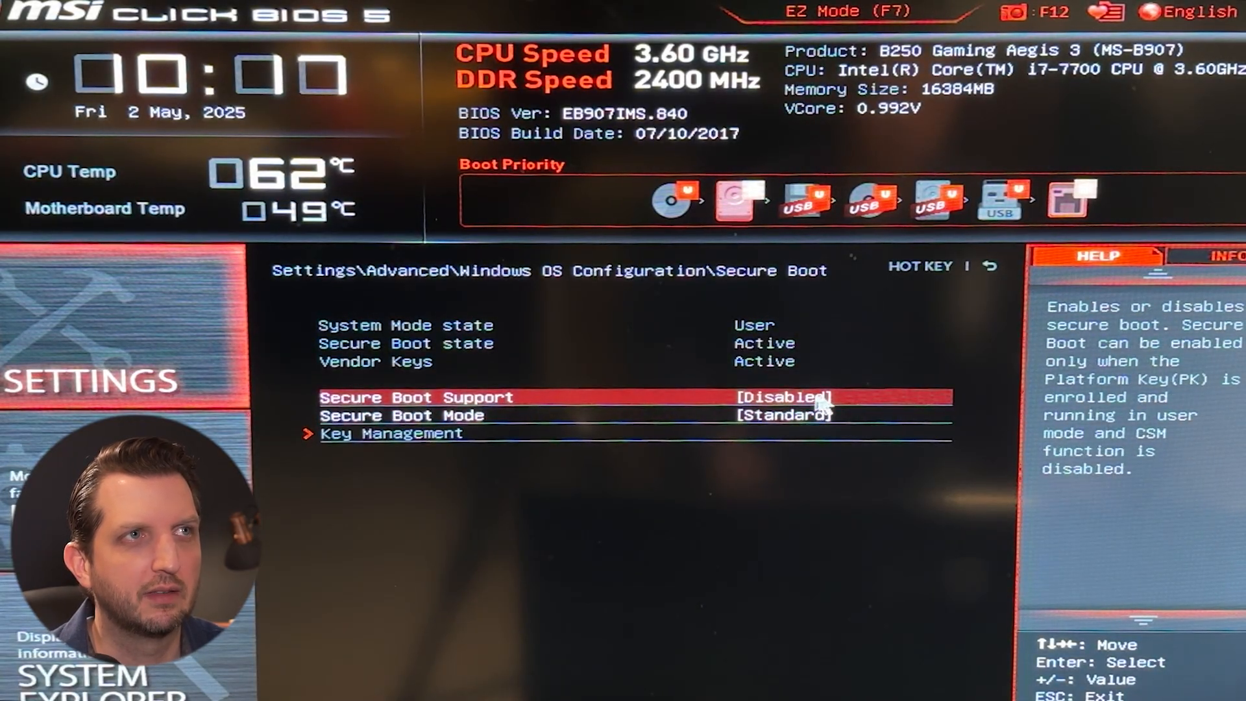
left_click(774, 397)
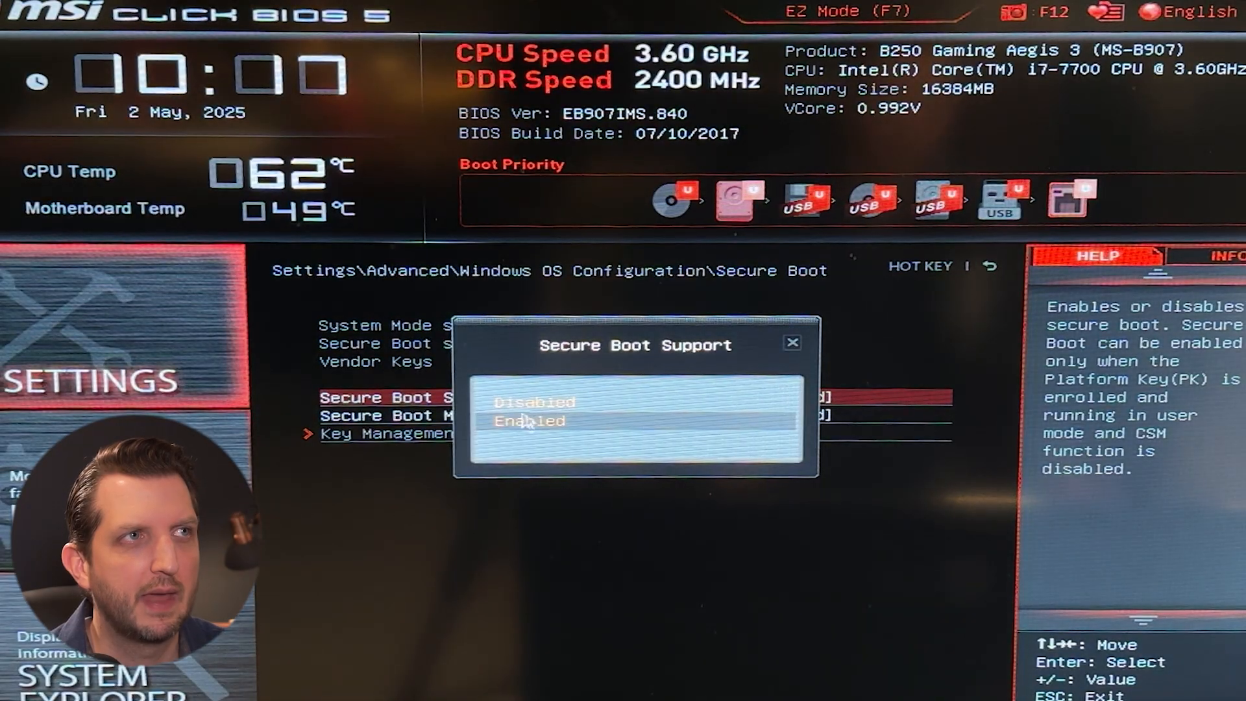
left_click(530, 420)
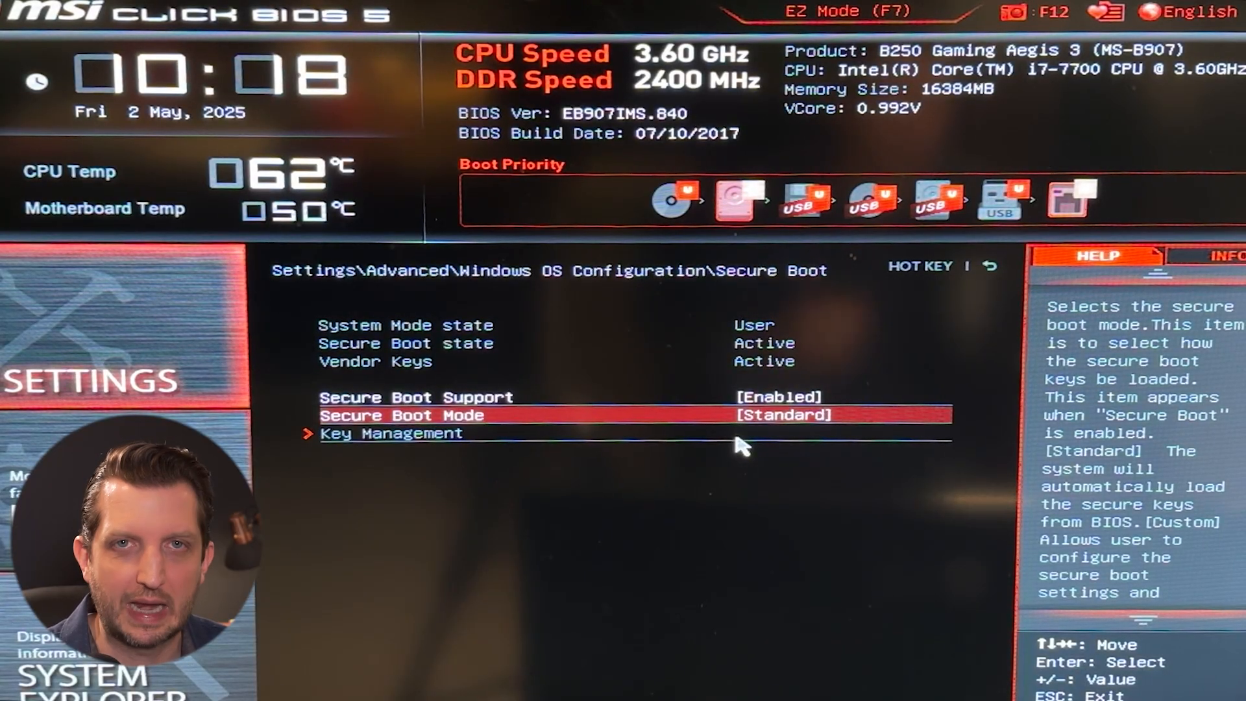
mouse_move(774, 532)
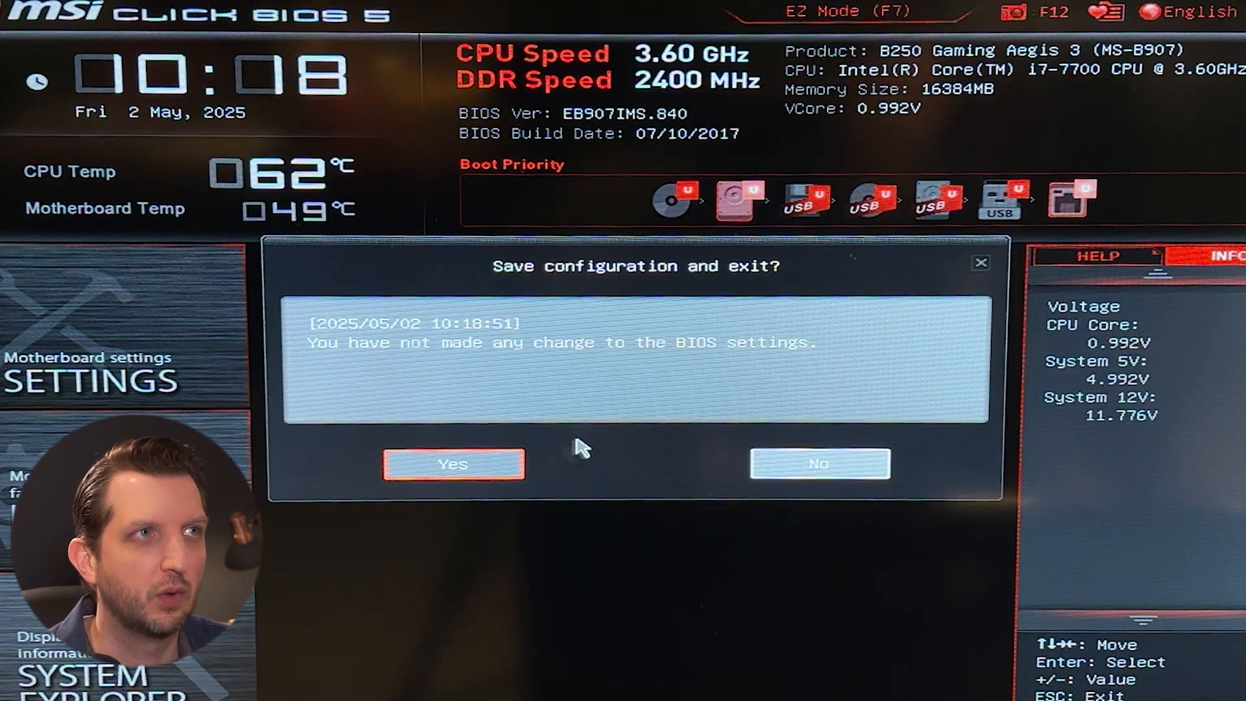
Confirm Yes to save the BIOS configuration and reboot into Windows.
left_click(453, 463)
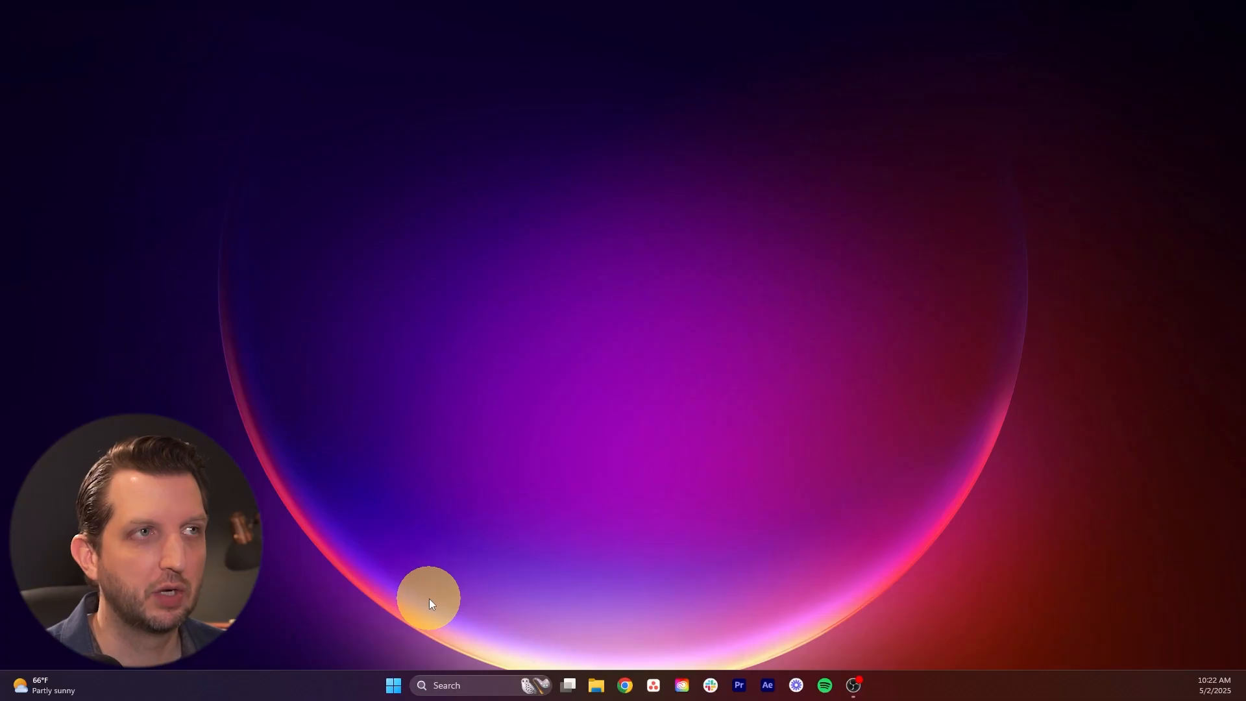
Reopen System Information from Search's recent list to verify Secure Boot State is On.
left_click(477, 686)
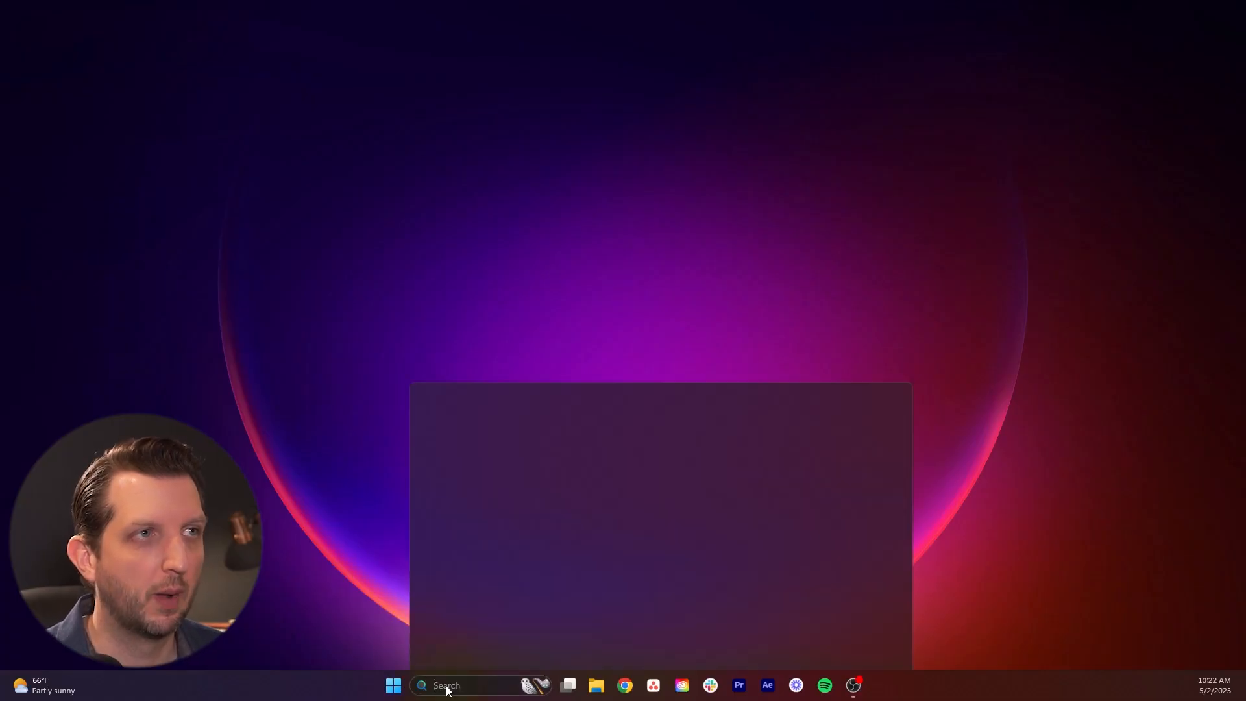
left_click(392, 685)
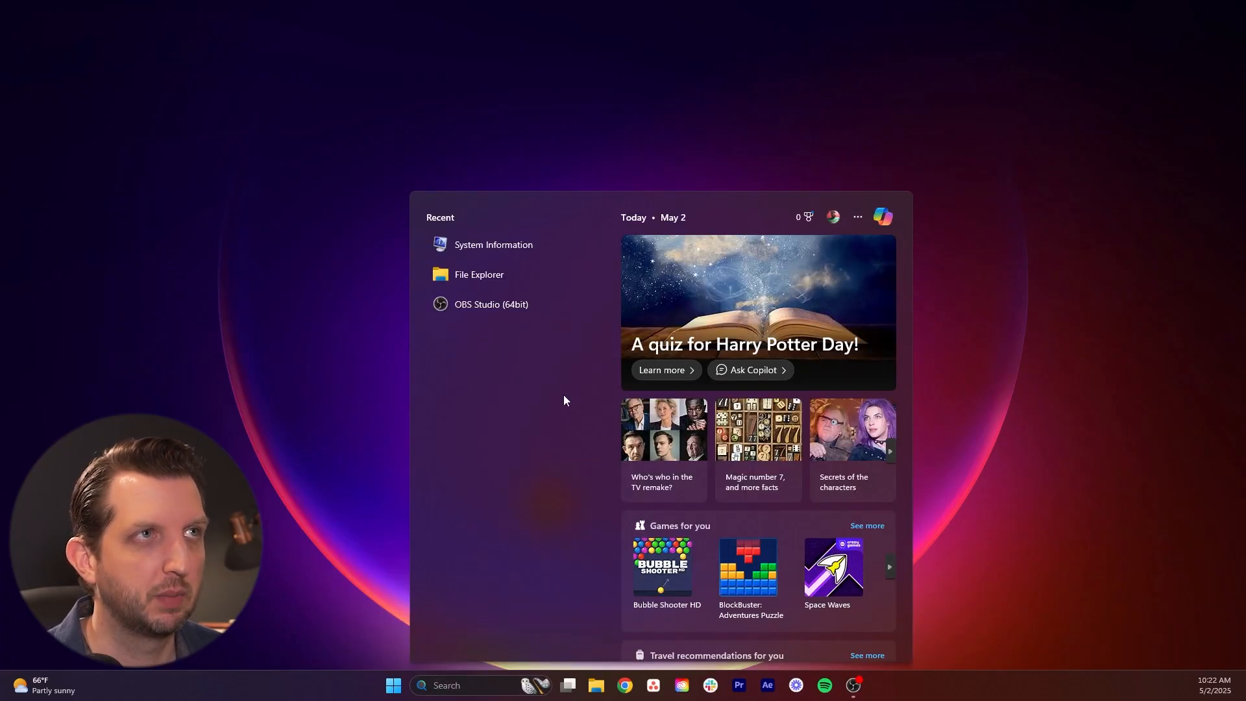
left_click(492, 245)
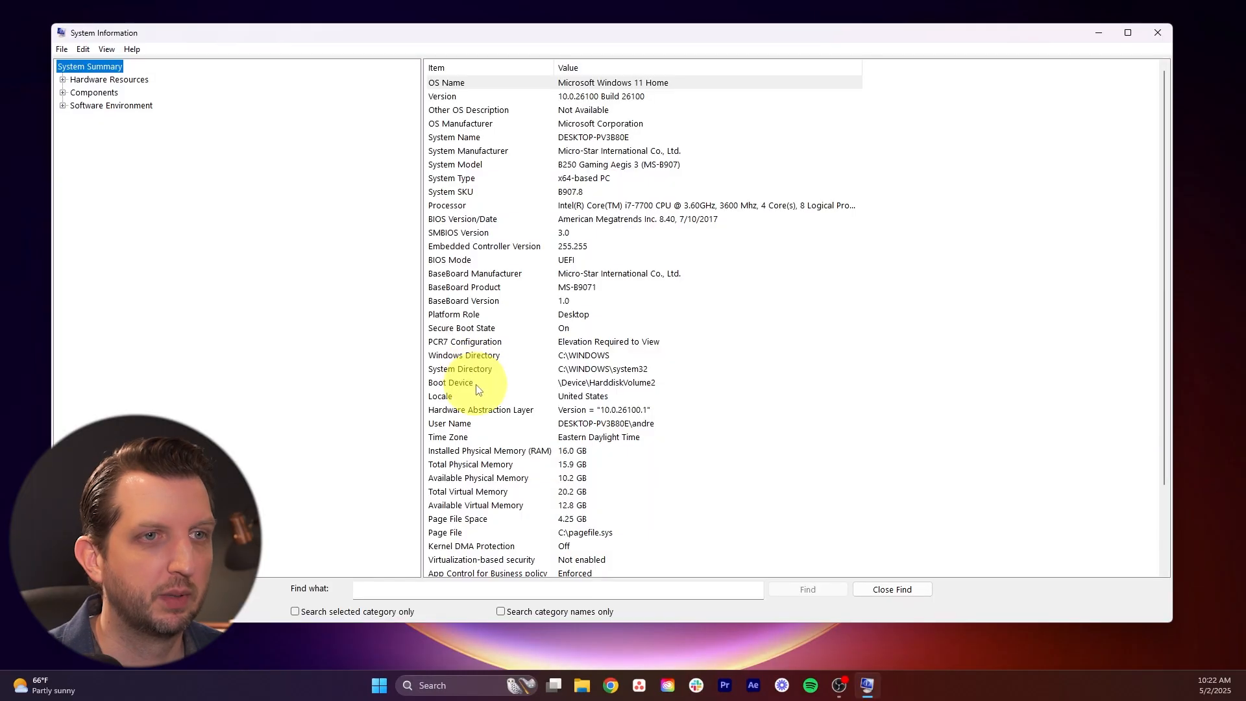